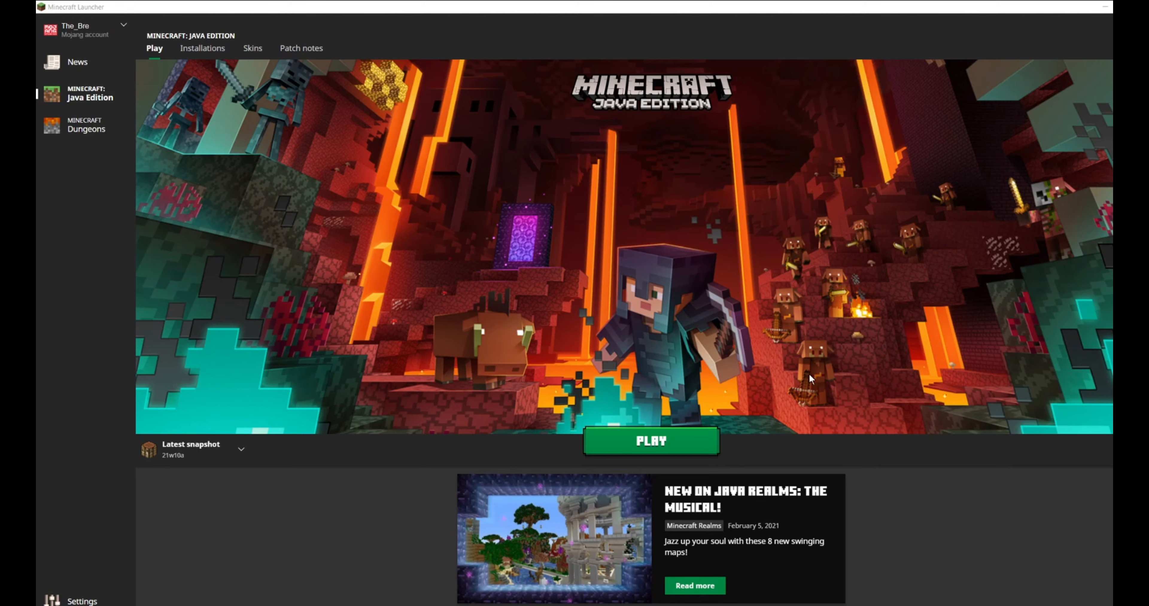
{"action": "mouse_move", "coordinate": [202, 60]}
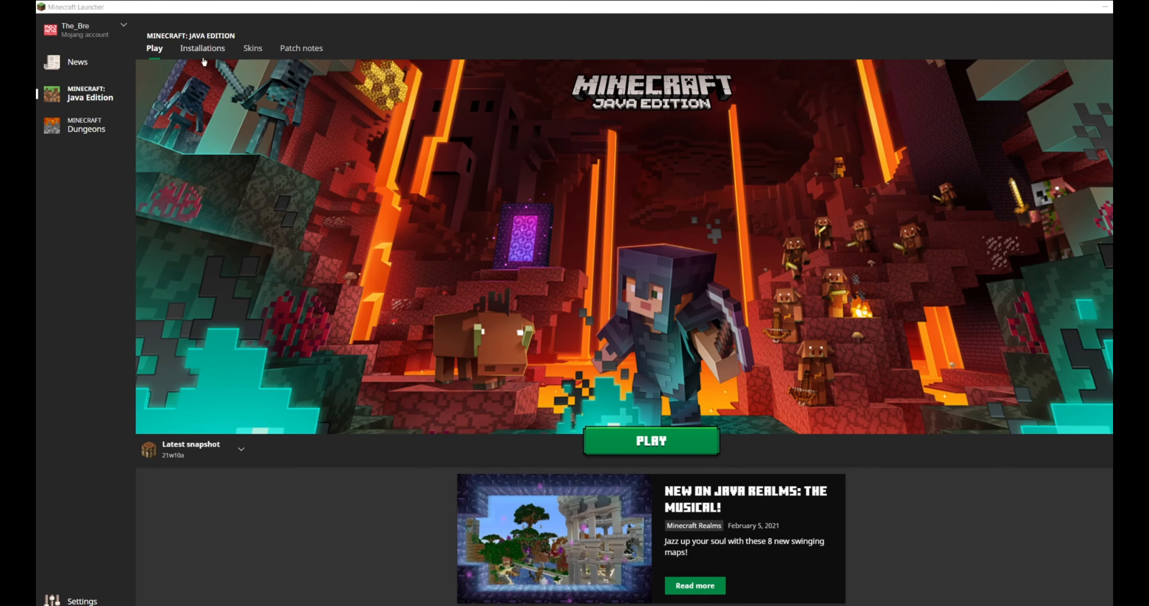
- Show the Java Edition installations list with Latest snapshot 21w10a and release 1.16.5
{"action": "left_click", "coordinate": [202, 48]}
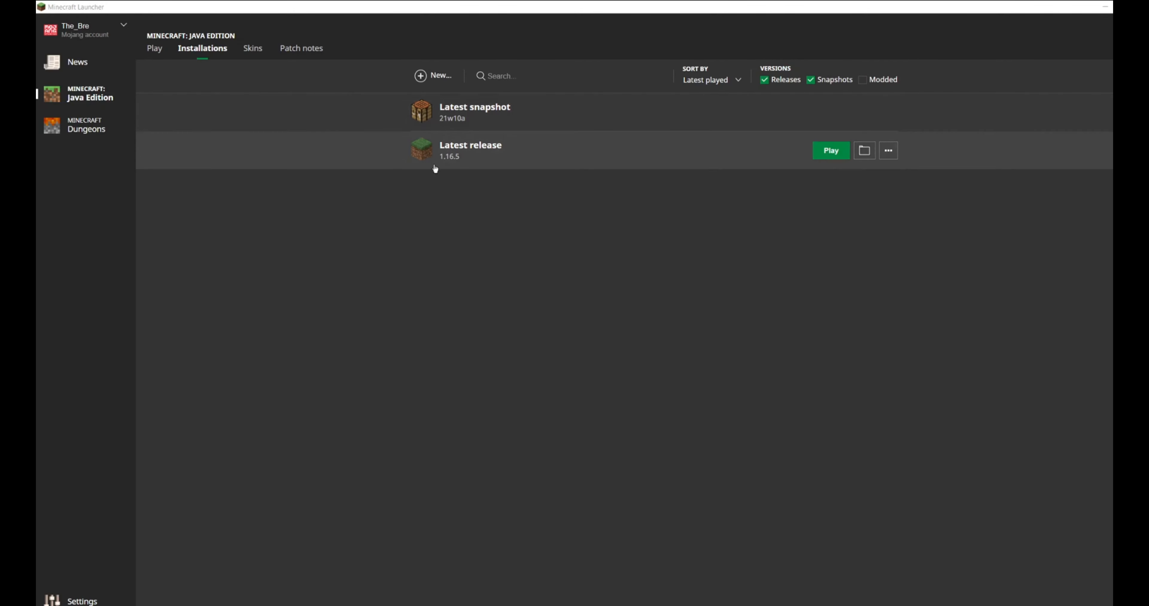
{"action": "mouse_move", "coordinate": [494, 66]}
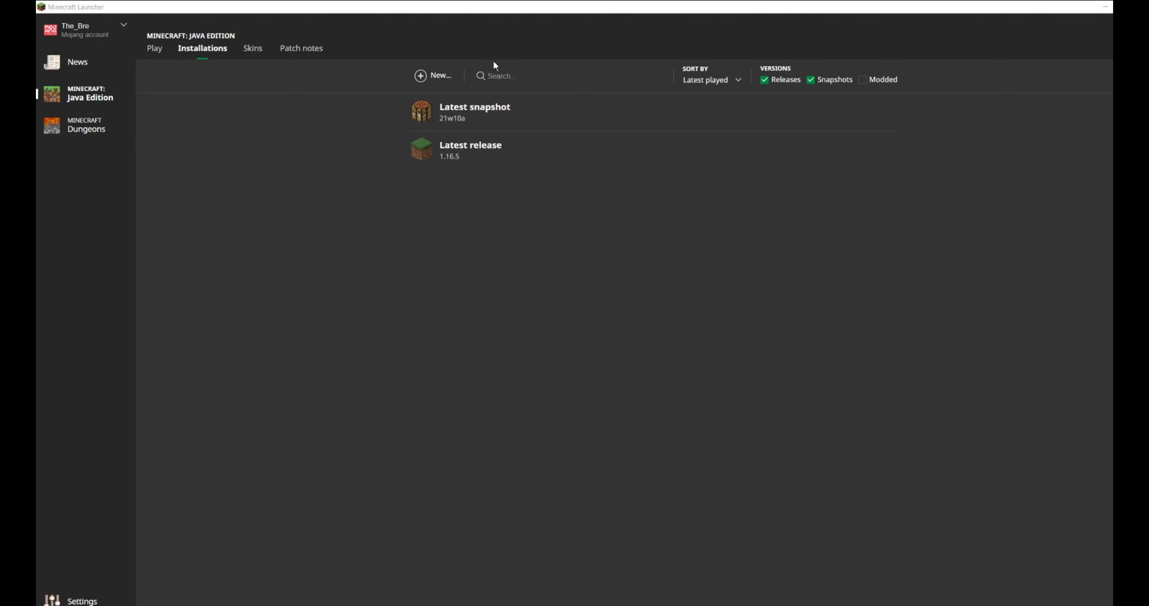
{"action": "mouse_move", "coordinate": [428, 161]}
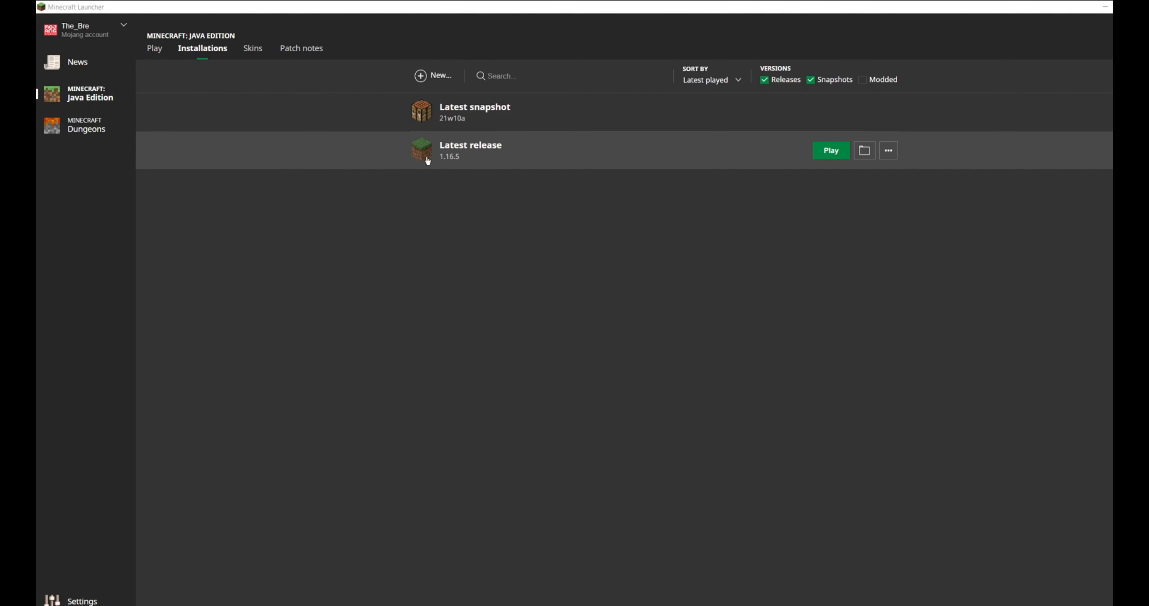
{"action": "mouse_move", "coordinate": [440, 166]}
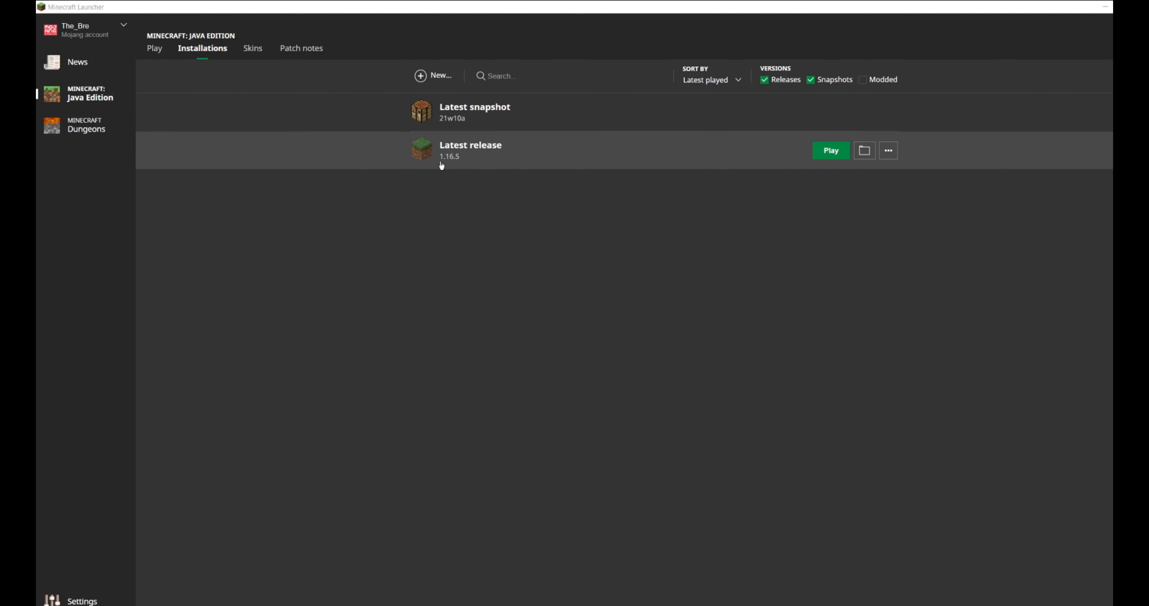
{"action": "mouse_move", "coordinate": [457, 169]}
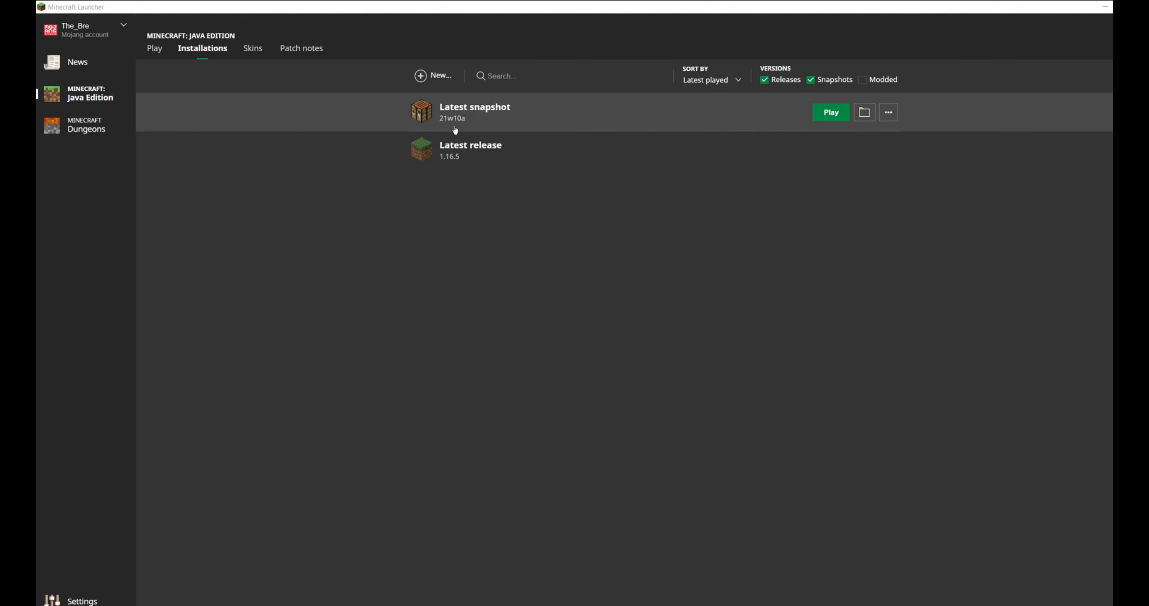
{"action": "mouse_move", "coordinate": [862, 124]}
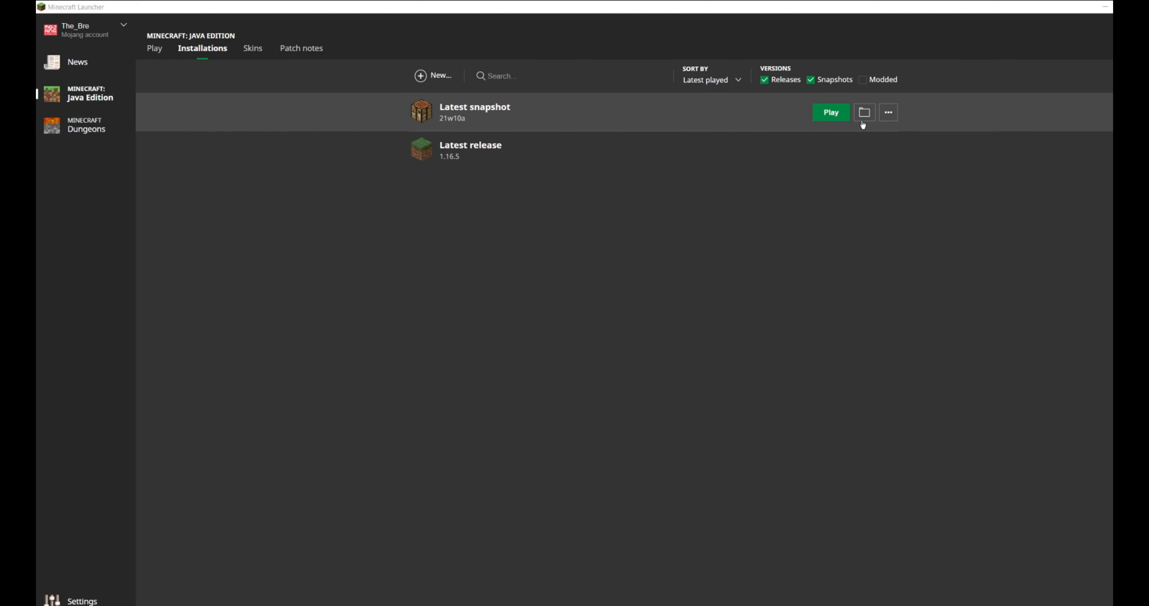
{"action": "mouse_move", "coordinate": [854, 130]}
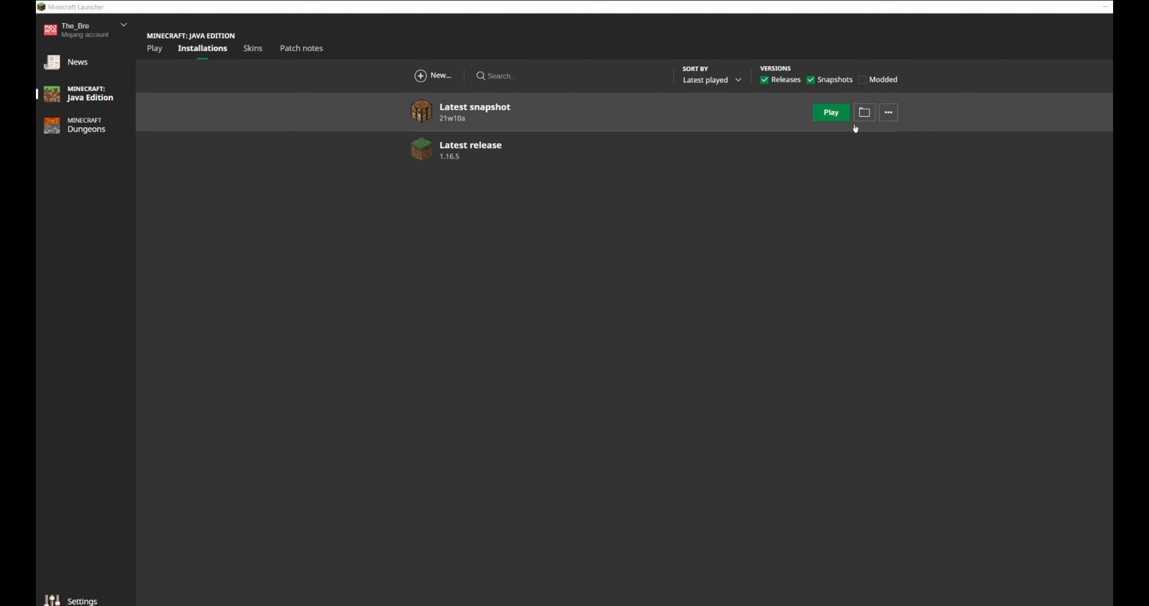
{"action": "mouse_move", "coordinate": [600, 114]}
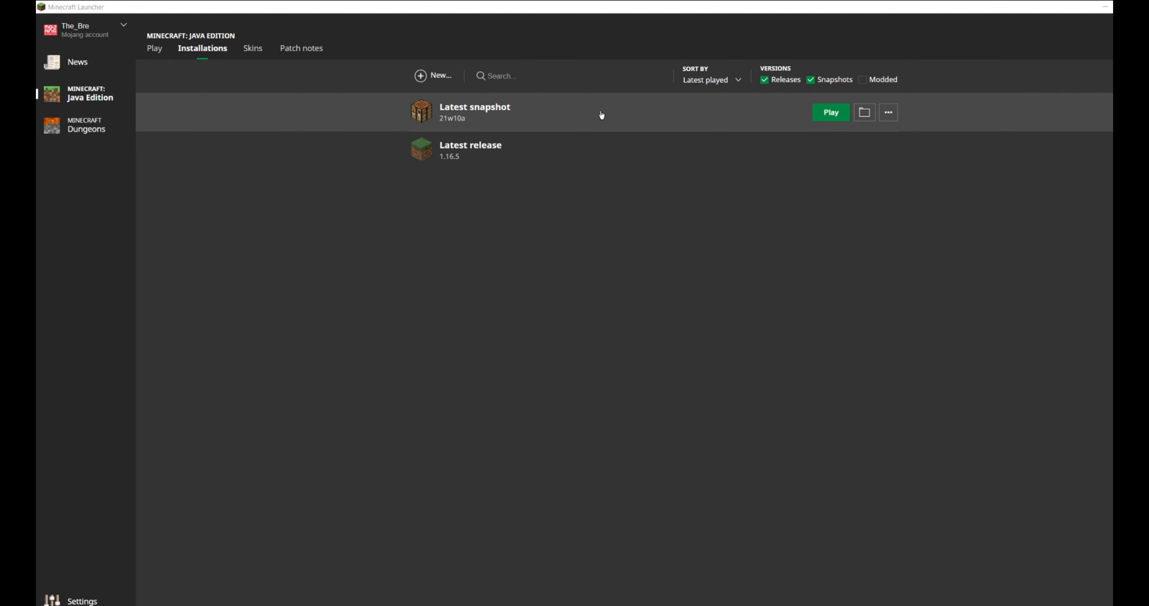
{"action": "mouse_move", "coordinate": [436, 85]}
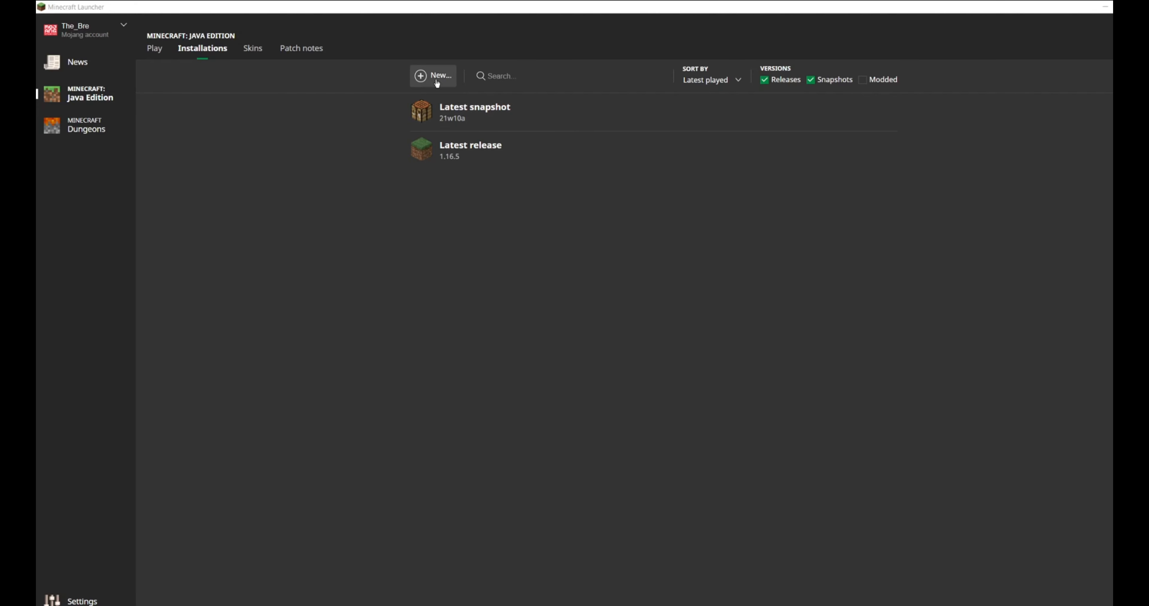
- Add a new unnamed installation using the Latest snapshot (21w10a) version
{"action": "left_click", "coordinate": [433, 76]}
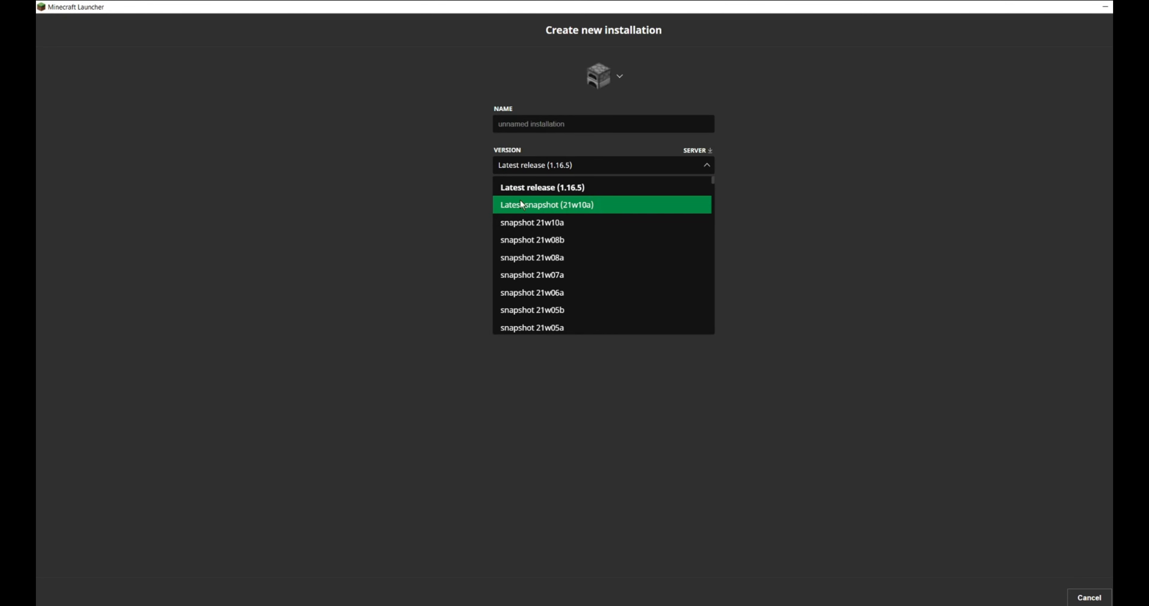
{"action": "left_click", "coordinate": [545, 205]}
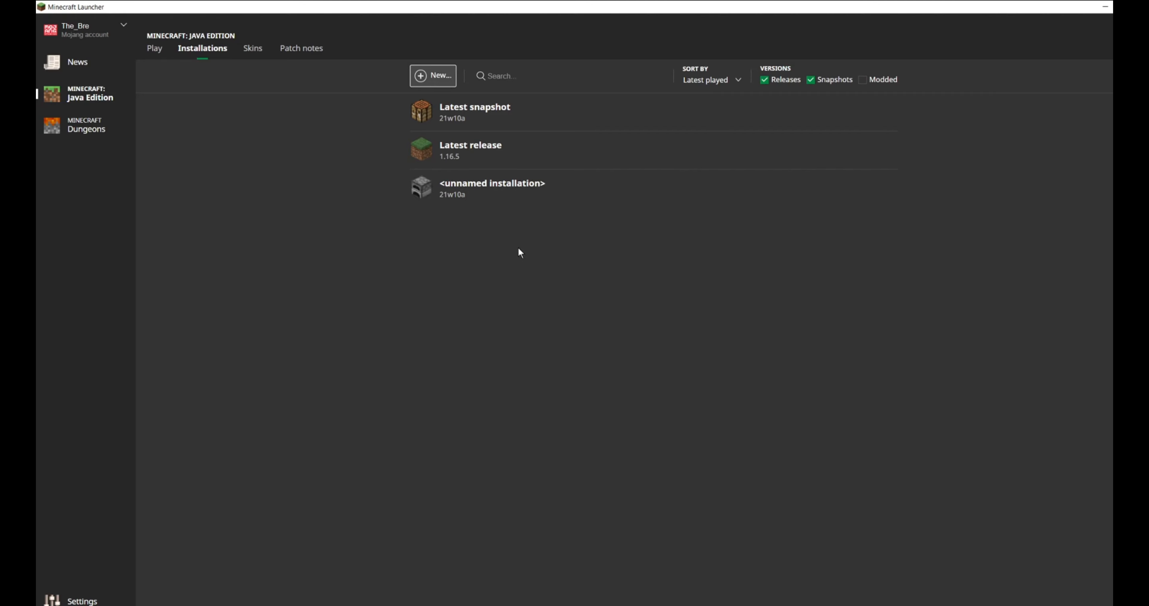
{"action": "mouse_move", "coordinate": [579, 190]}
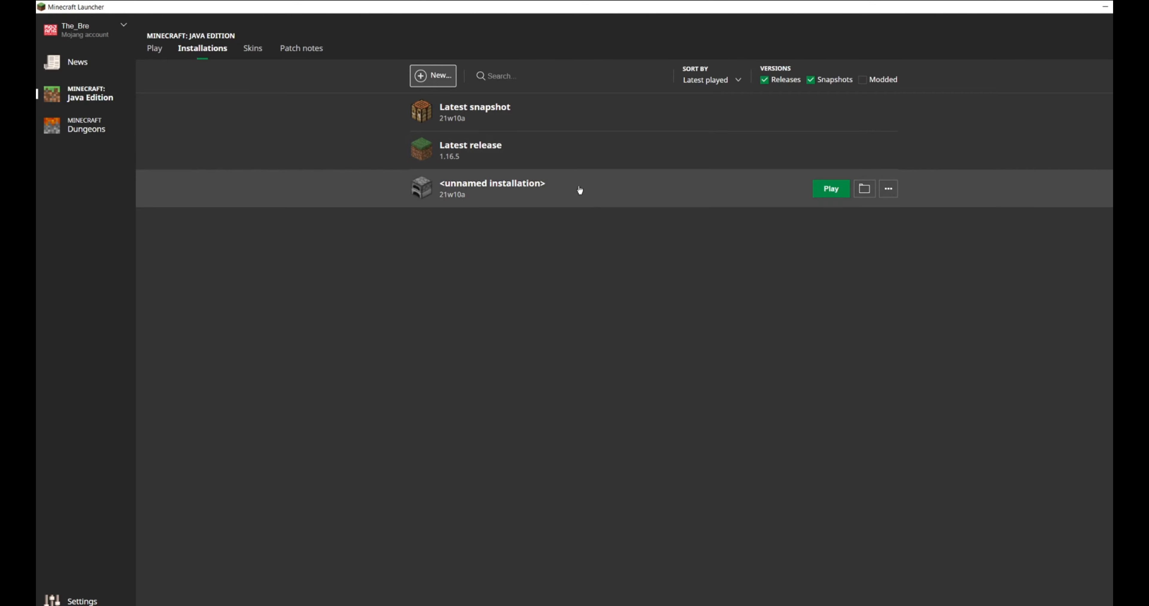
{"action": "mouse_move", "coordinate": [627, 192]}
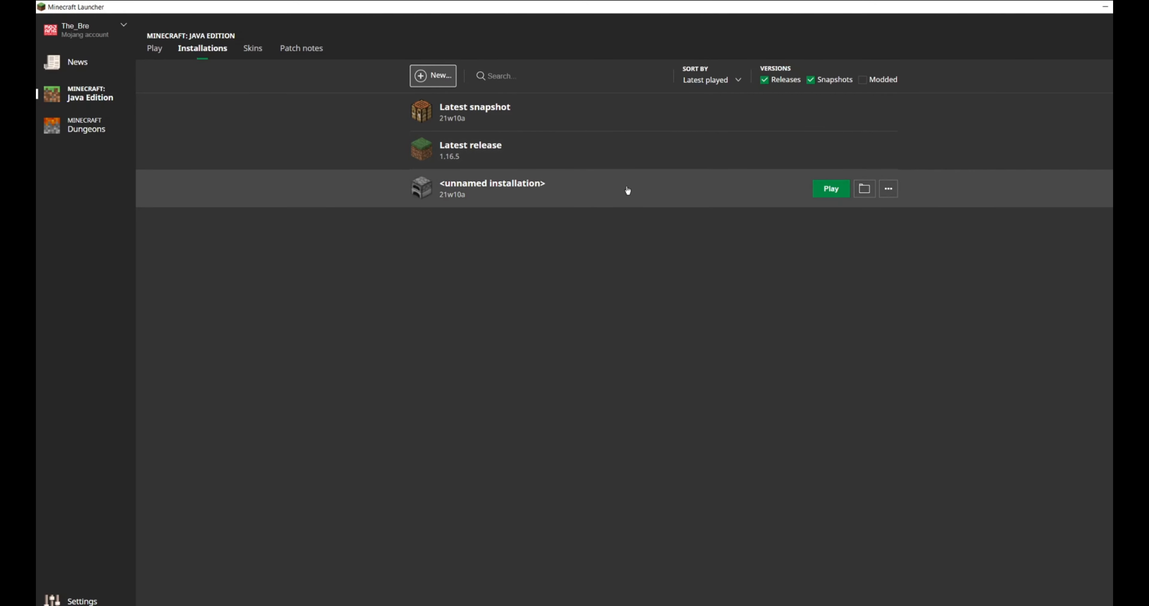
- Launch the game on the 21w10a snapshot from the Play page
{"action": "left_click", "coordinate": [154, 49]}
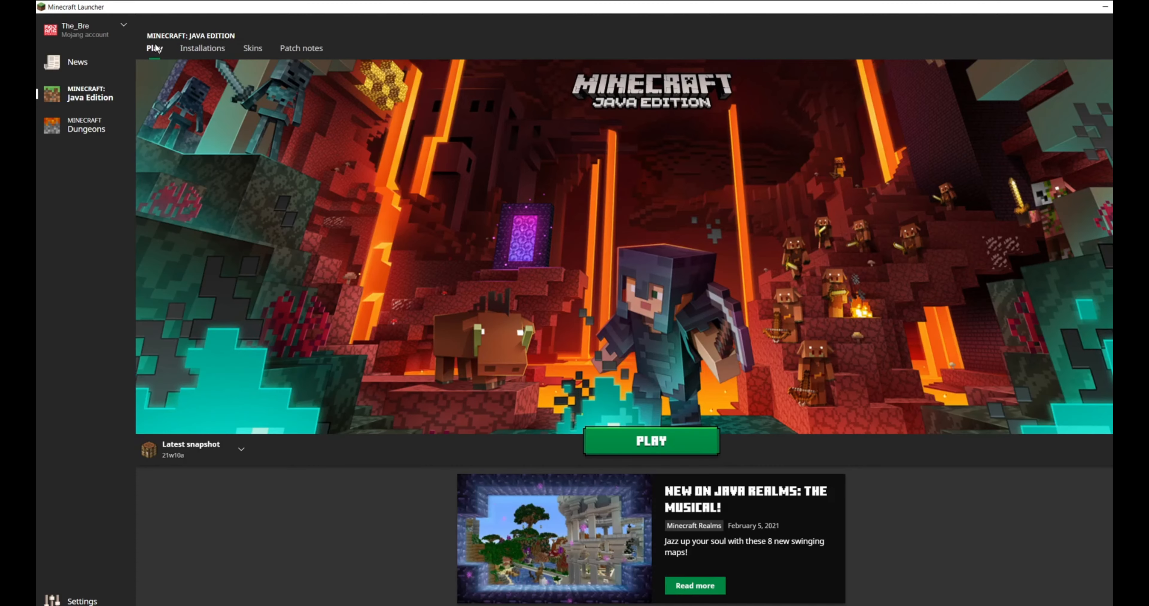
{"action": "mouse_move", "coordinate": [668, 397]}
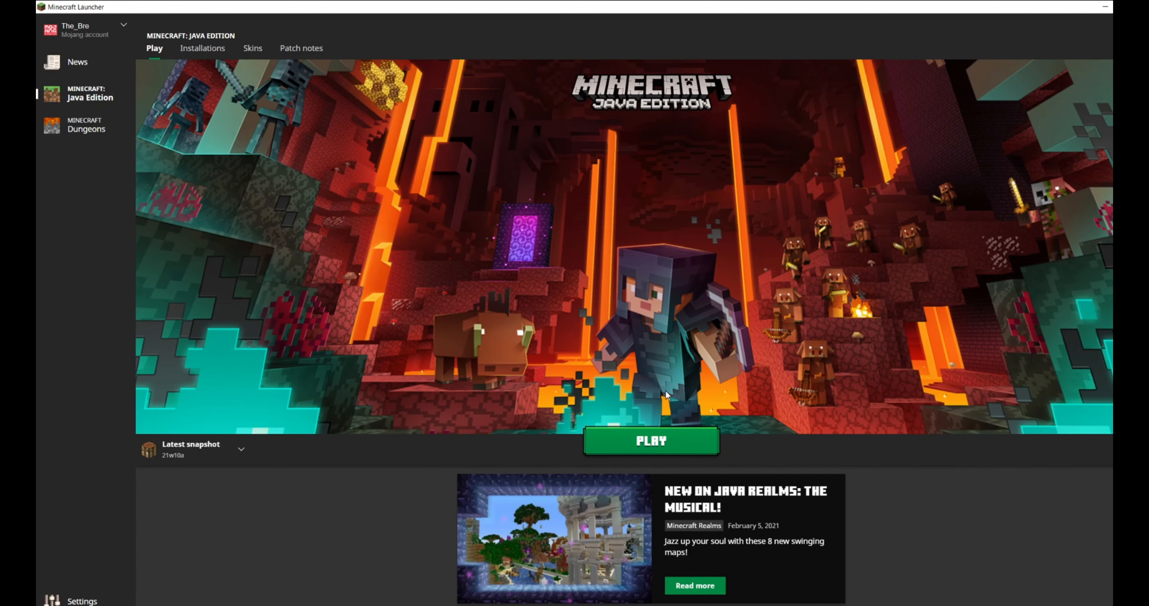
{"action": "mouse_move", "coordinate": [683, 437]}
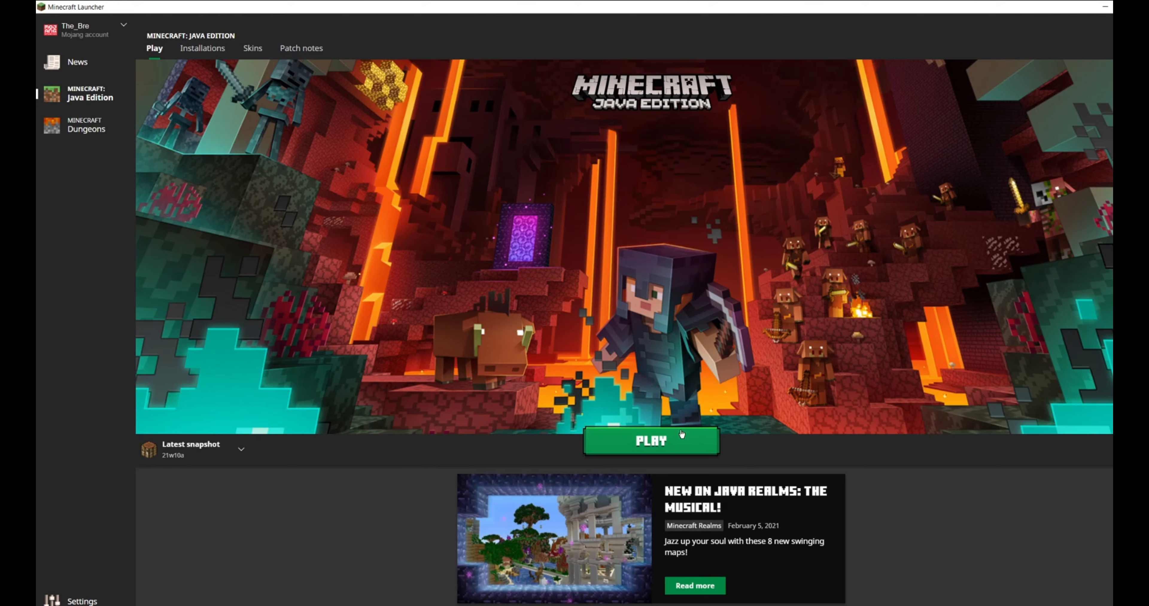
{"action": "mouse_move", "coordinate": [676, 433]}
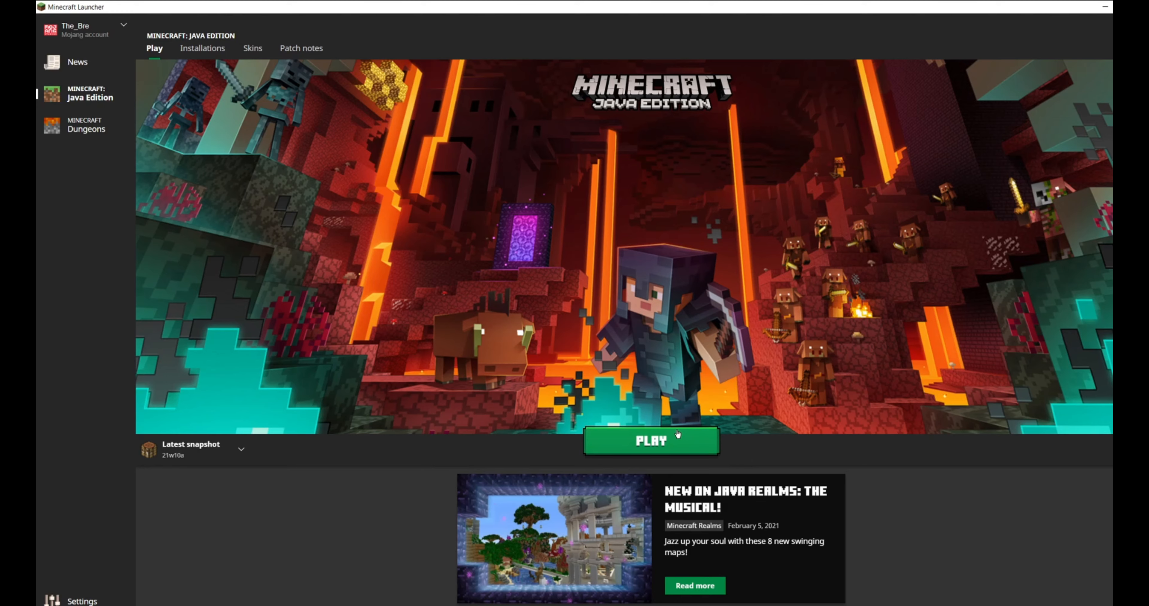
{"action": "mouse_move", "coordinate": [675, 438]}
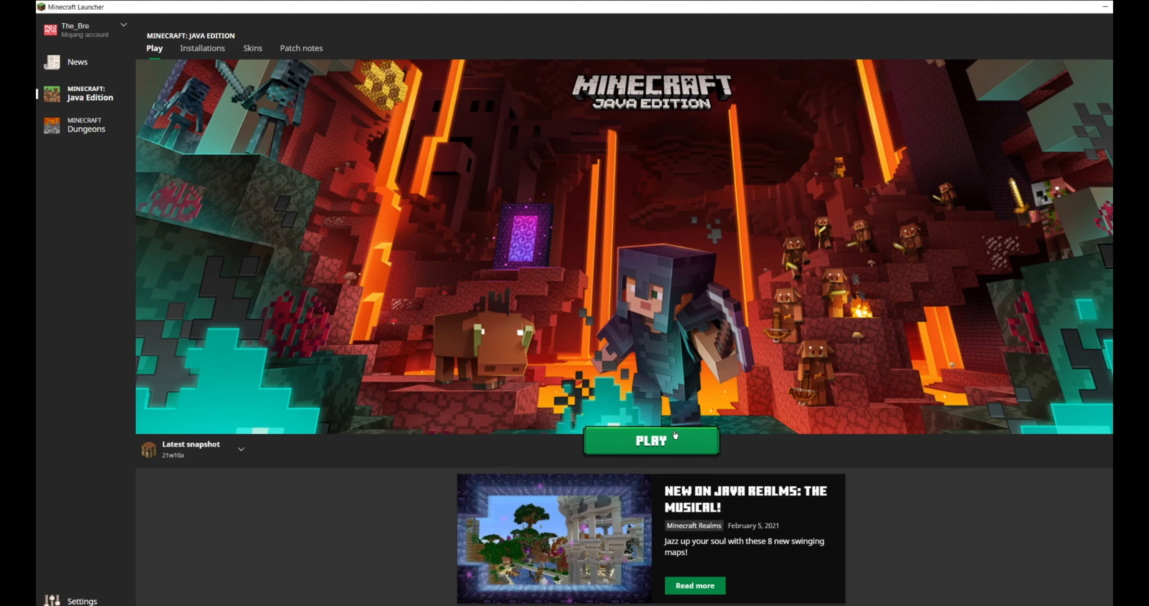
{"action": "mouse_move", "coordinate": [740, 470]}
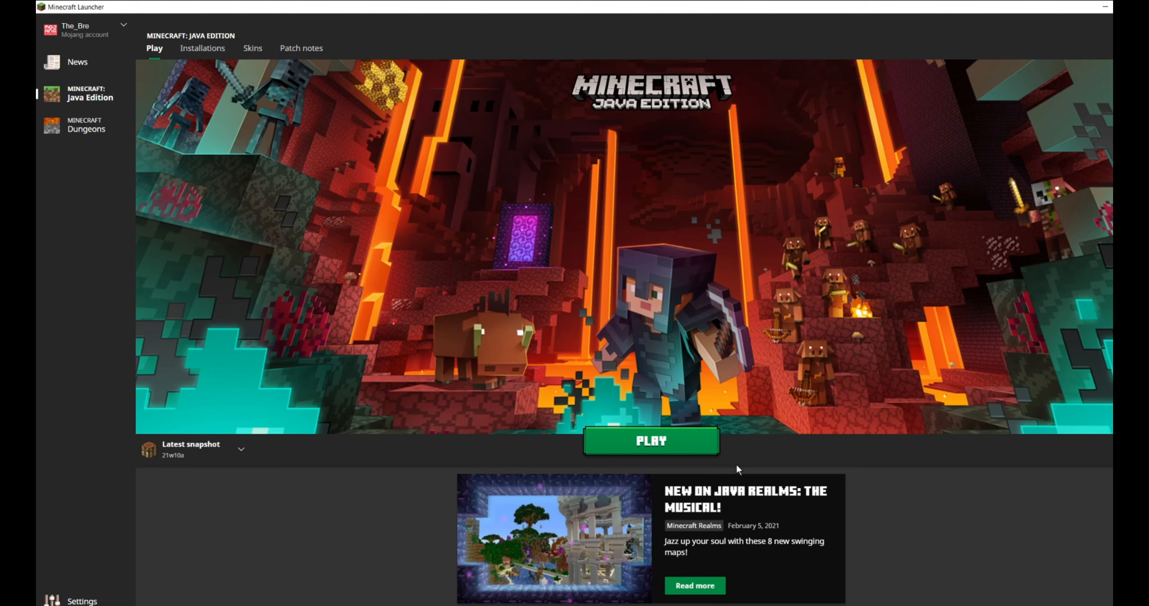
{"action": "left_click", "coordinate": [651, 442]}
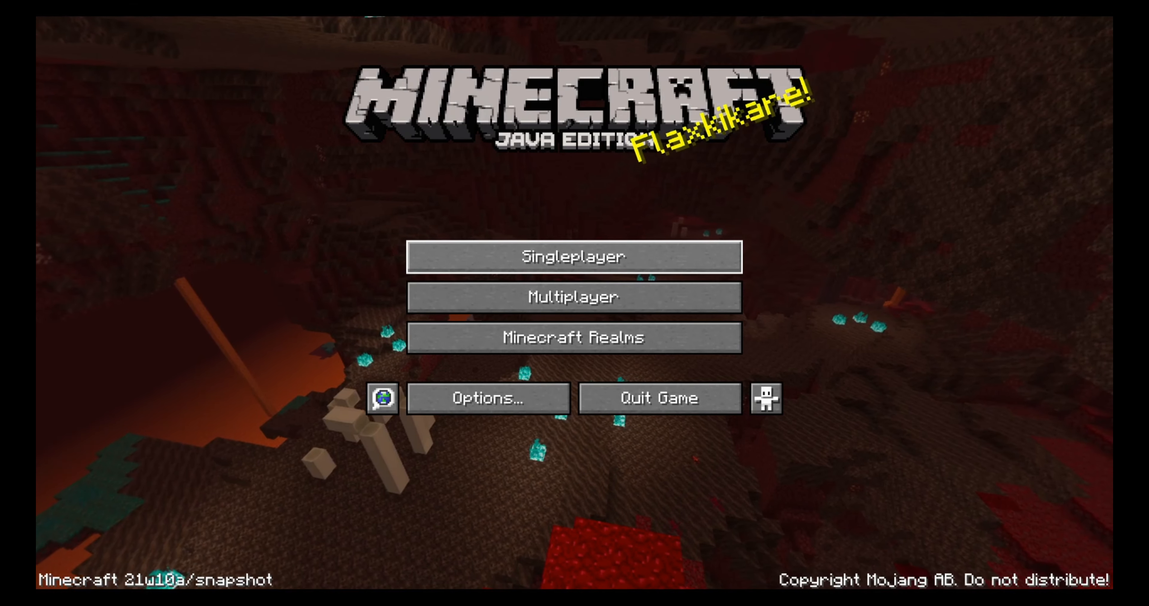
- Start a new world and cycle its game mode through Hardcore to Creative
{"action": "left_click", "coordinate": [574, 257]}
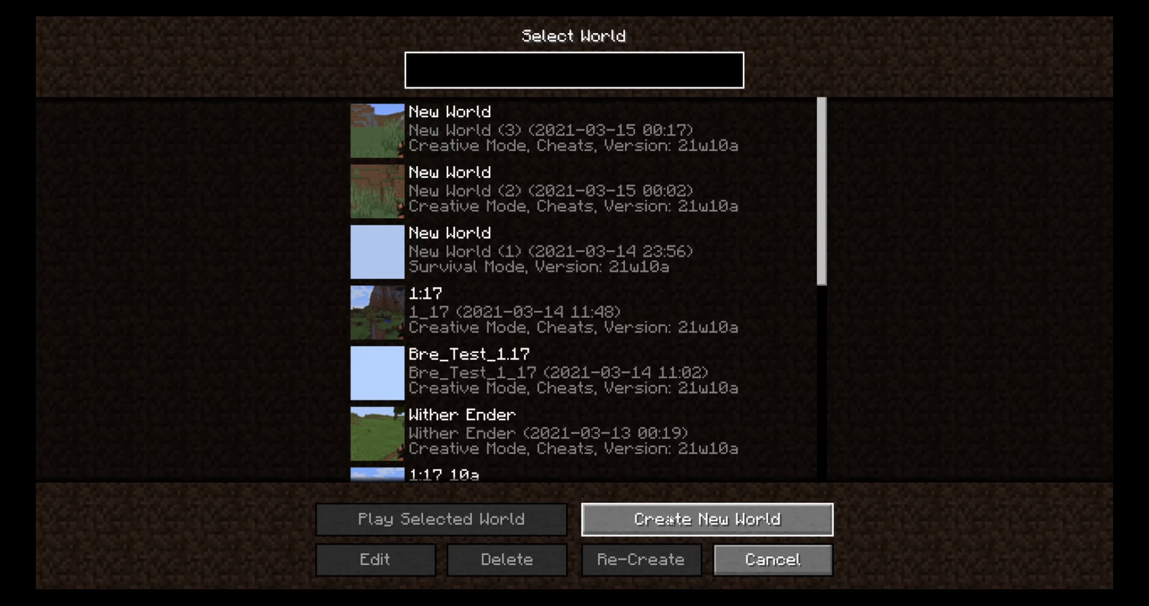
{"action": "left_click", "coordinate": [672, 522]}
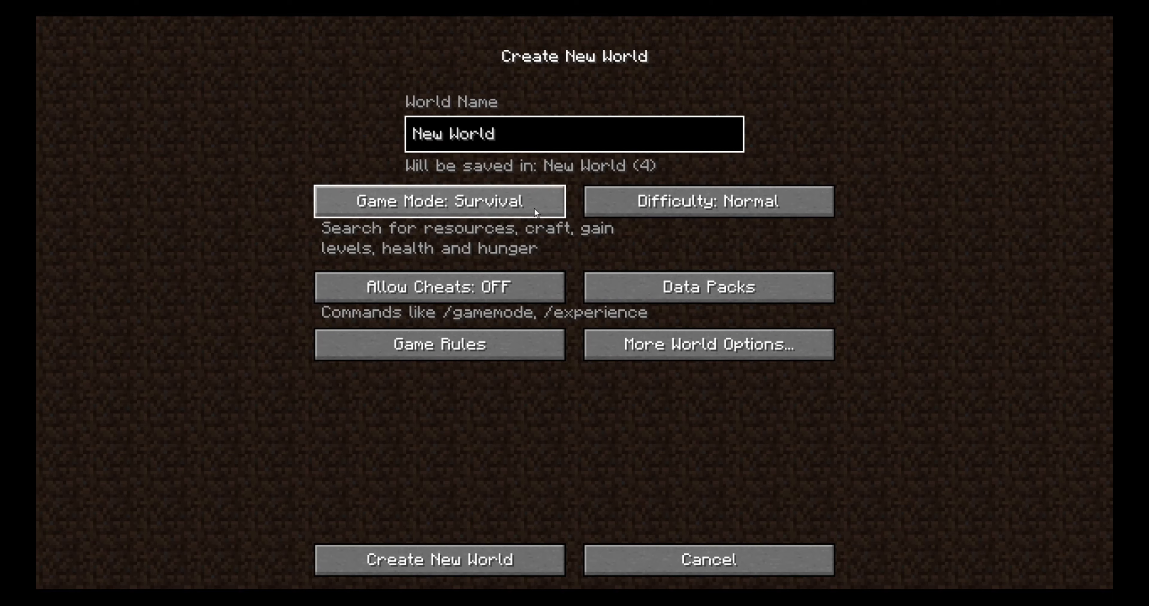
{"action": "left_click", "coordinate": [439, 204]}
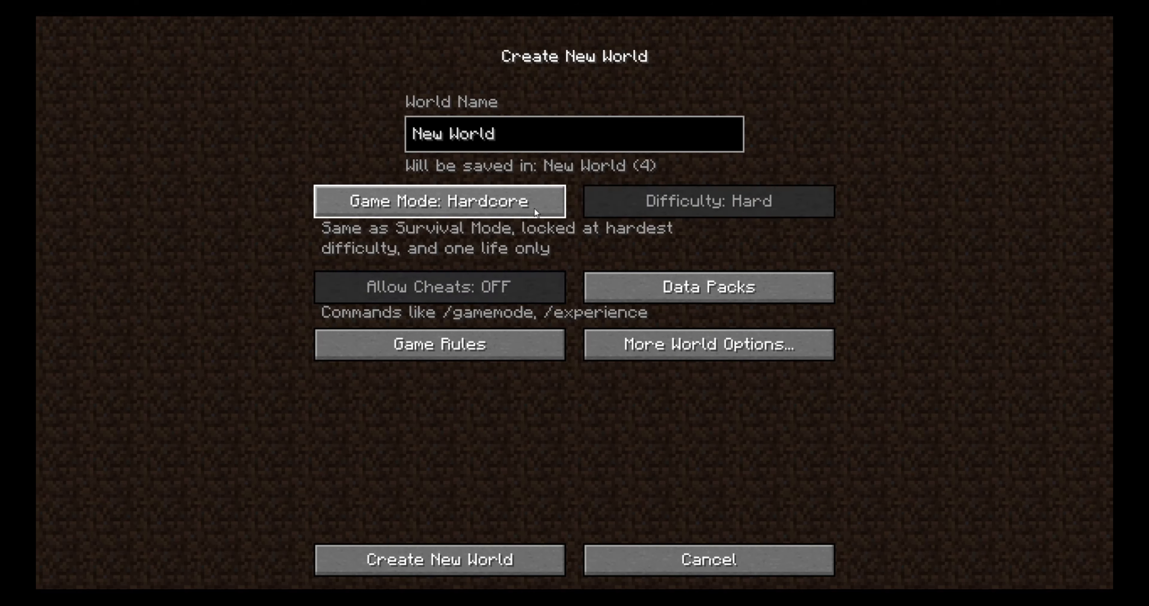
{"action": "left_click", "coordinate": [438, 201]}
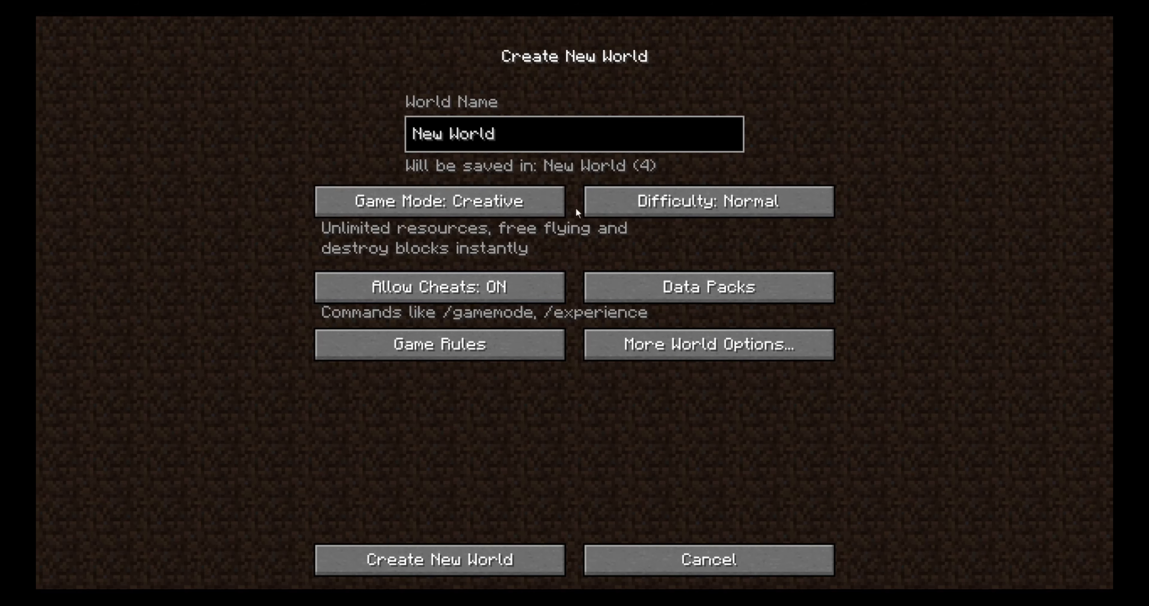
{"action": "mouse_move", "coordinate": [488, 315]}
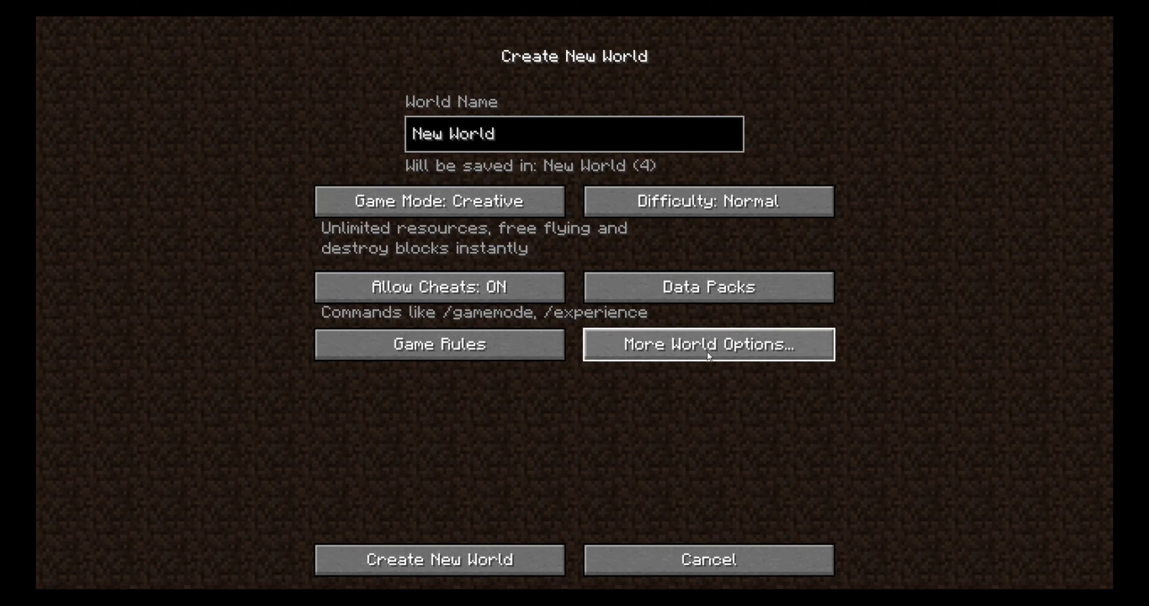
- In More World Options, cycle the world type through AMPLIFIED and Single Biome
{"action": "left_click", "coordinate": [709, 347]}
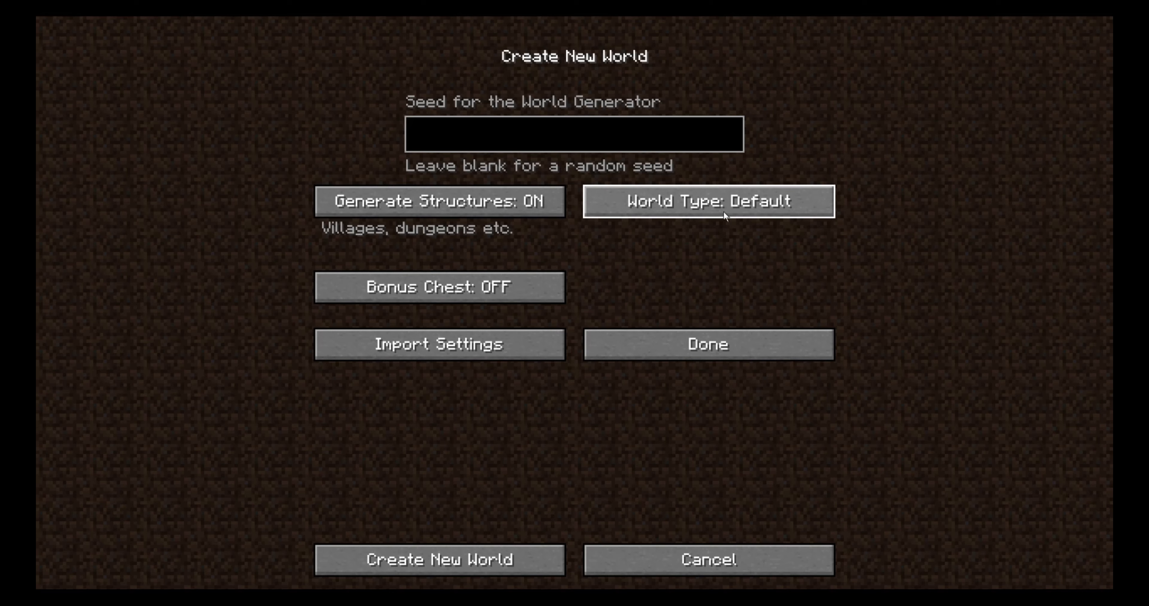
{"action": "left_click", "coordinate": [719, 204]}
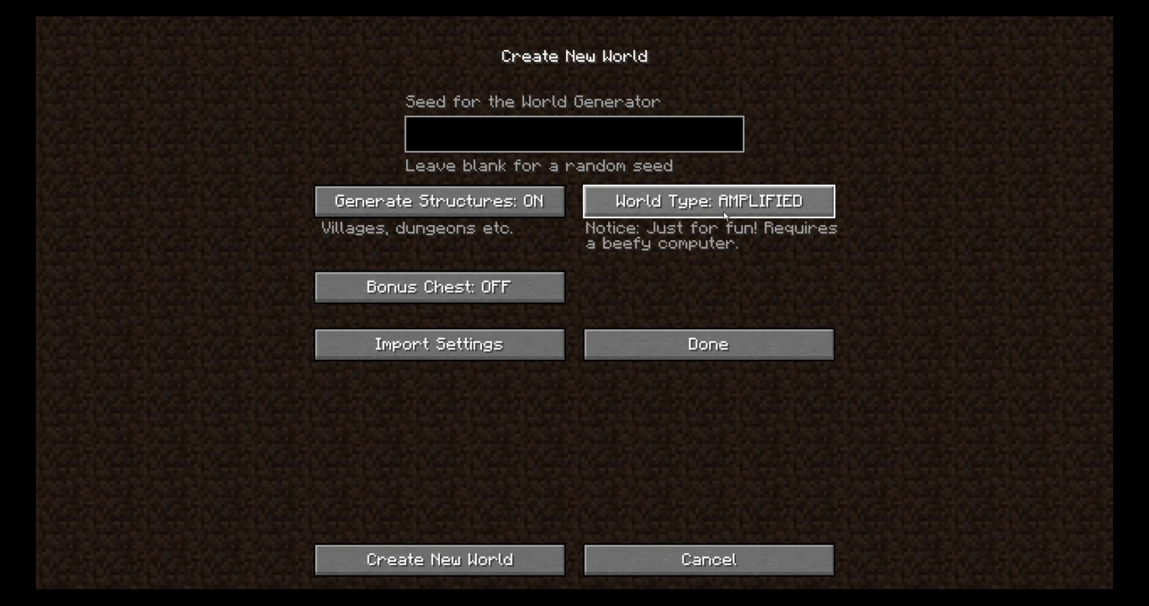
{"action": "left_click", "coordinate": [707, 201]}
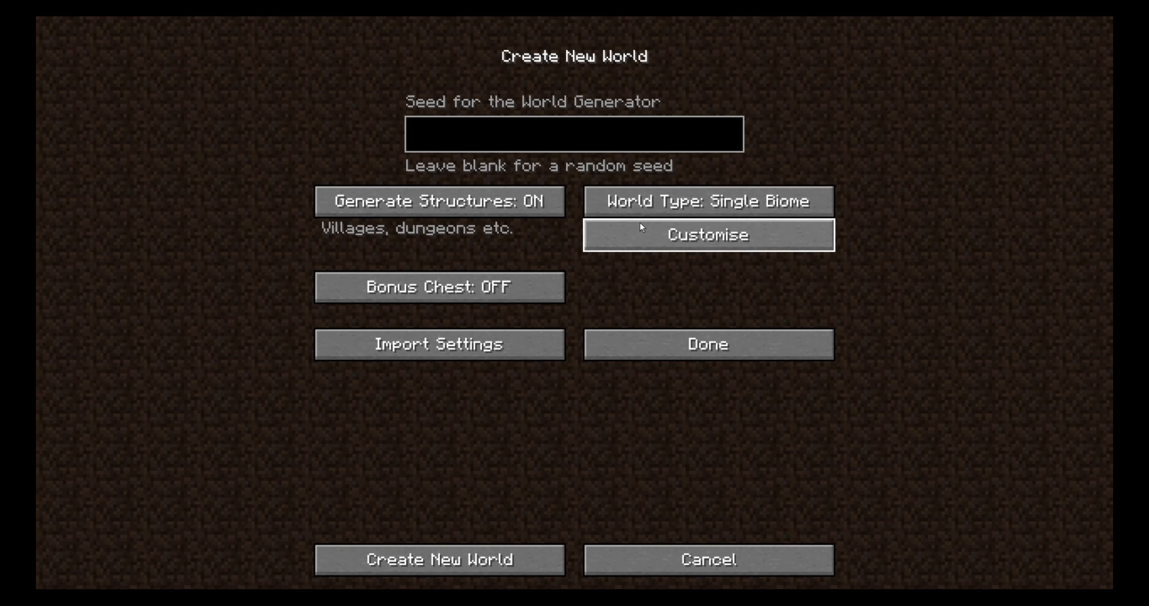
{"action": "left_click", "coordinate": [707, 201]}
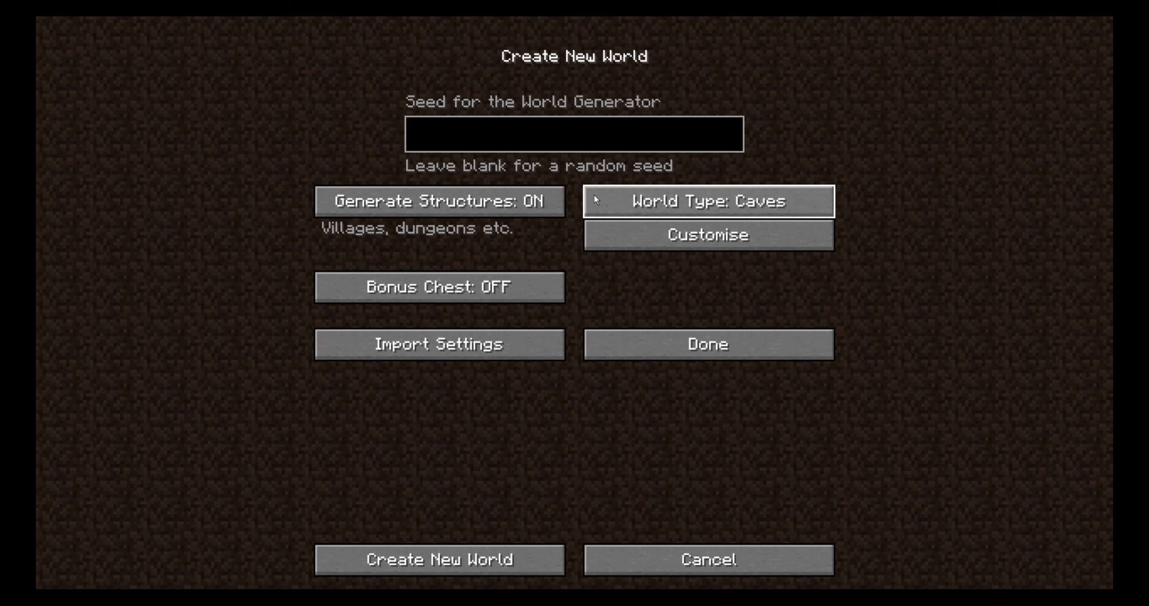
{"action": "mouse_move", "coordinate": [786, 209]}
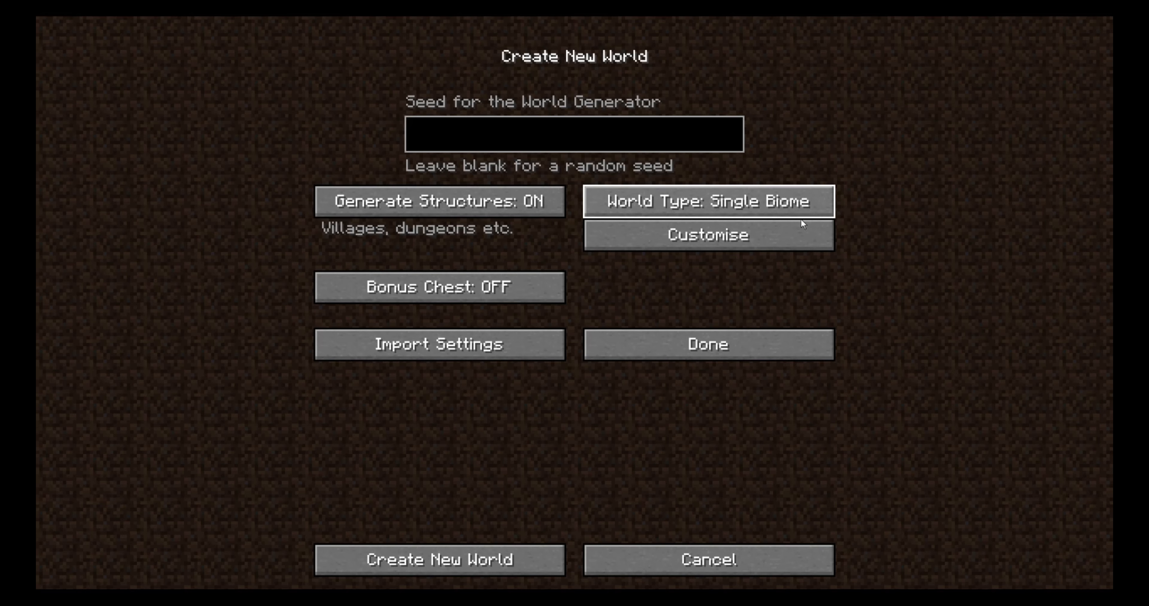
- Browse the biome list for the single-biome world and confirm the choice
{"action": "left_click", "coordinate": [706, 235]}
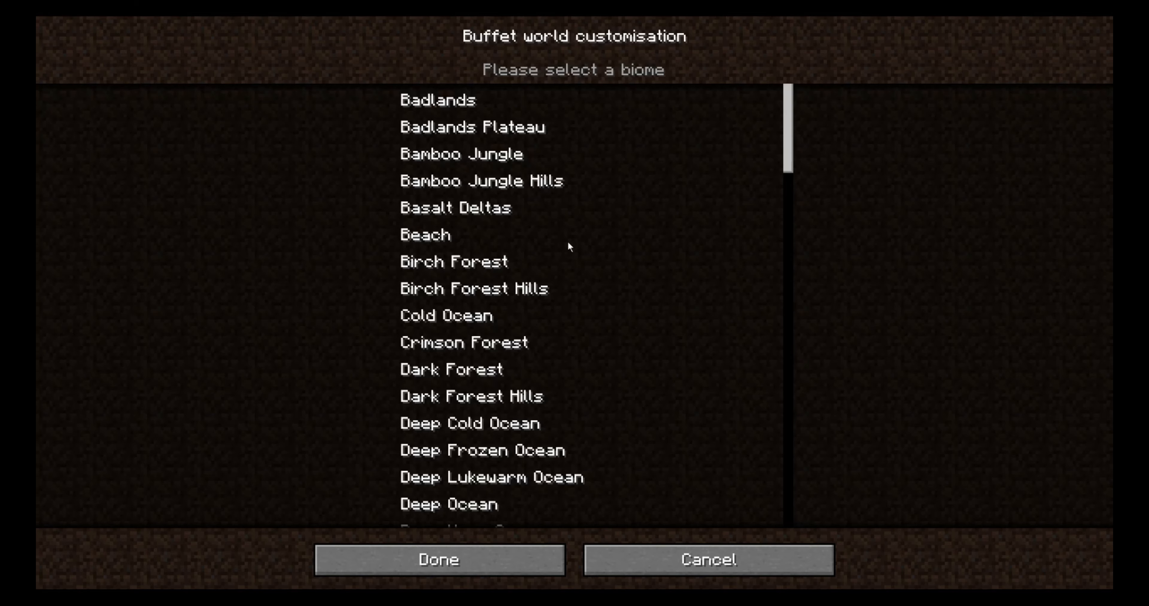
{"action": "scroll", "scroll_direction": "down", "scroll_amount": 3}
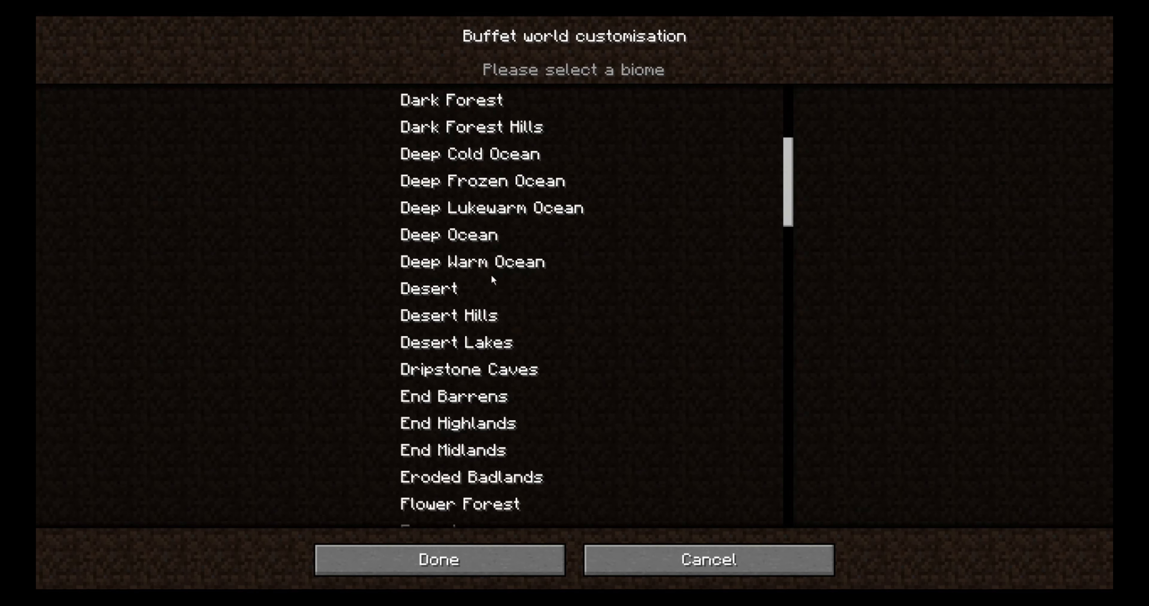
{"action": "scroll", "scroll_direction": "down", "scroll_amount": 3}
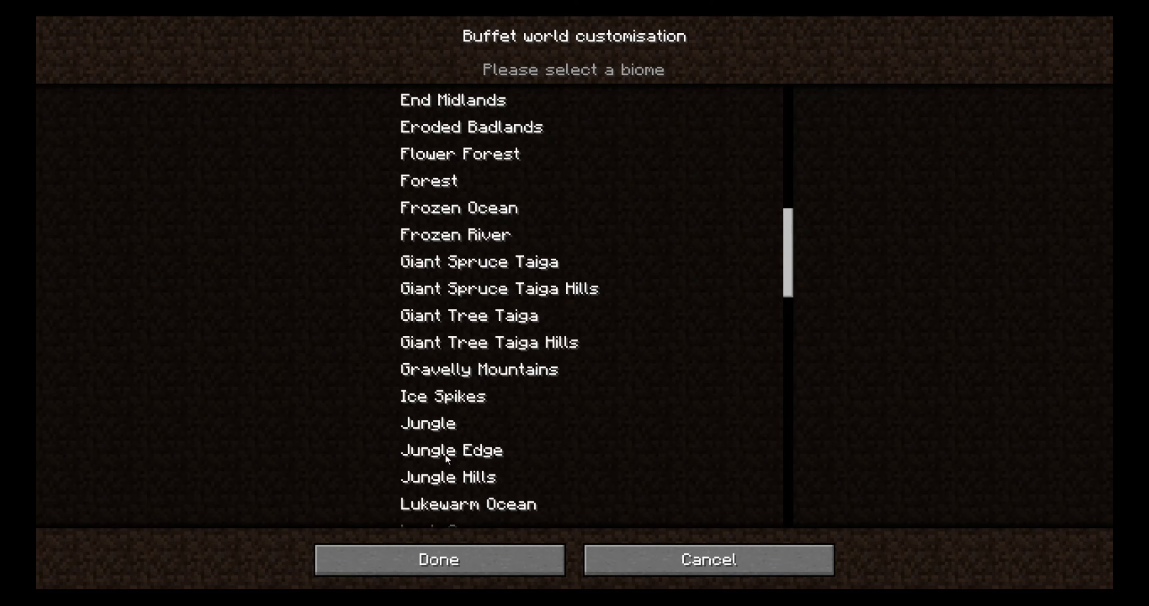
{"action": "left_click", "coordinate": [441, 564]}
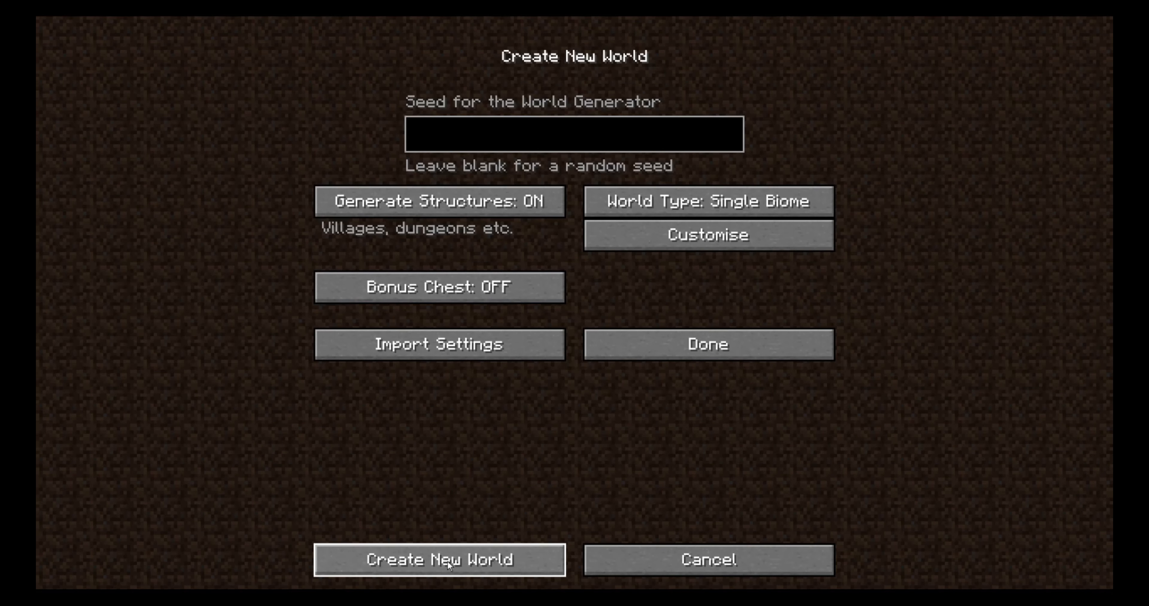
{"action": "mouse_move", "coordinate": [868, 437]}
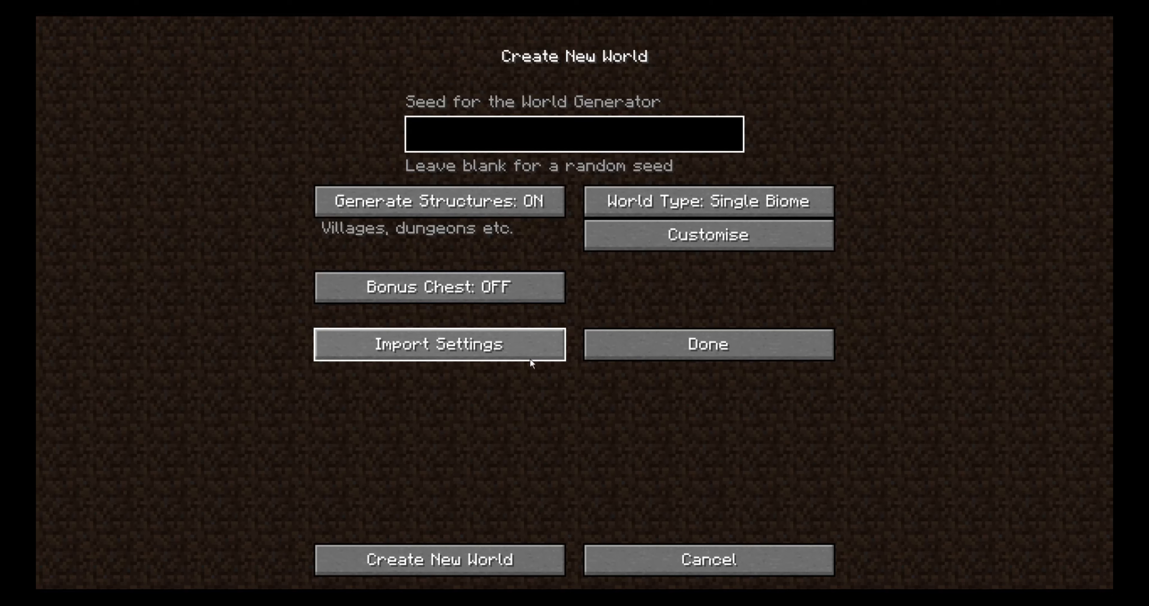
- Create the new world and load into it
{"action": "left_click", "coordinate": [443, 561]}
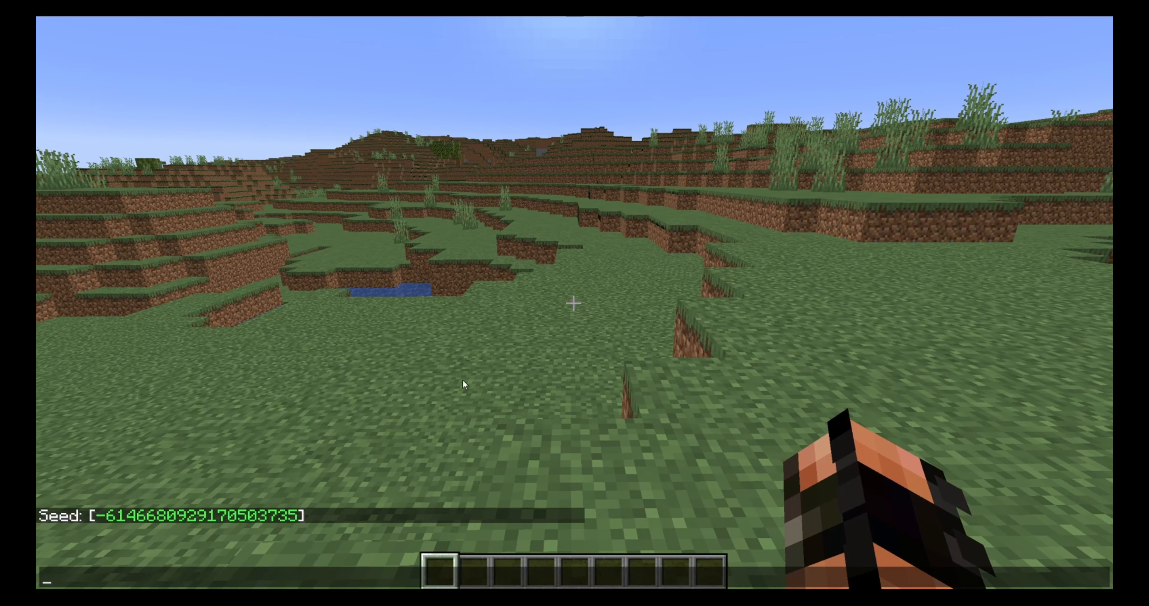
{"action": "mouse_move", "coordinate": [220, 521]}
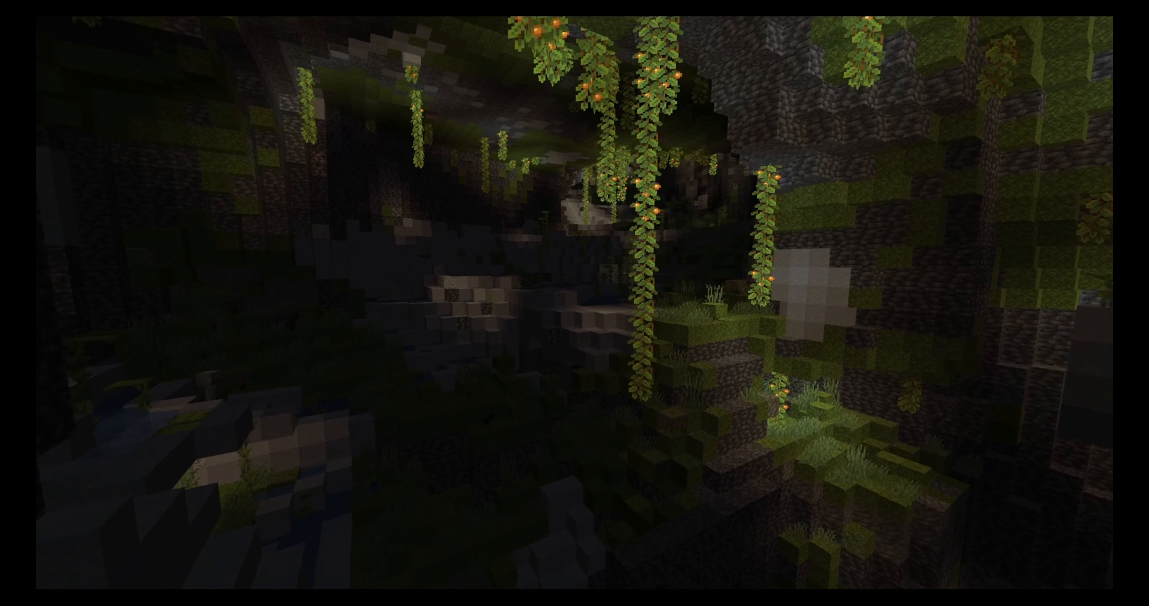
{"action": "mouse_move", "coordinate": [574, 302]}
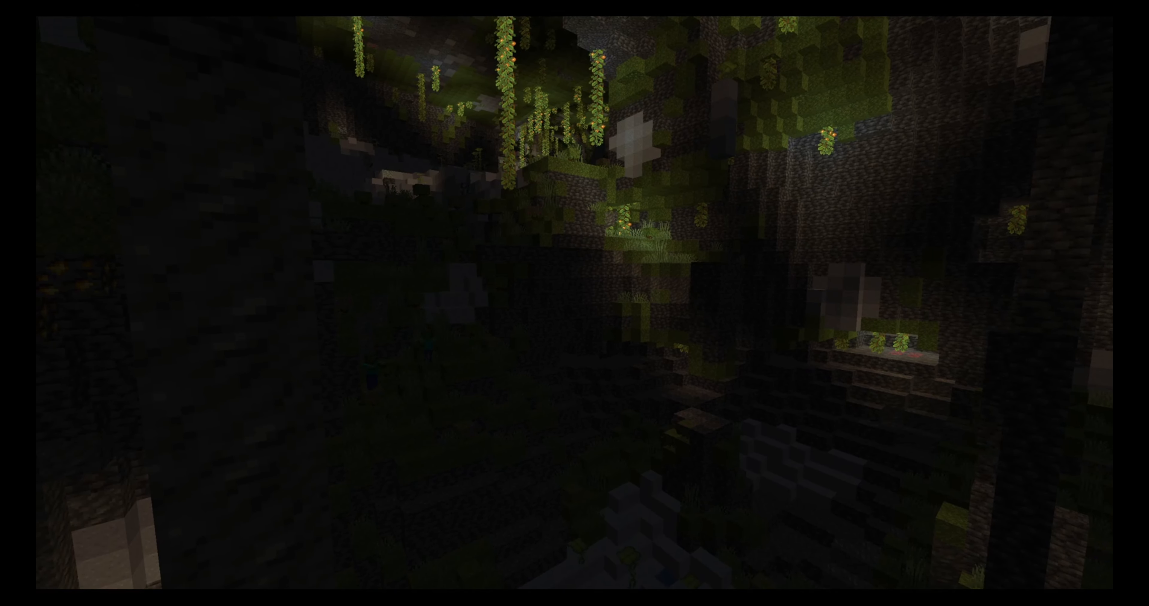
- Run /effect give @a minecraft:night_vision with a 10000 duration via chat
{"action": "key", "text": "/"}
{"action": "type", "text": "/effect"}
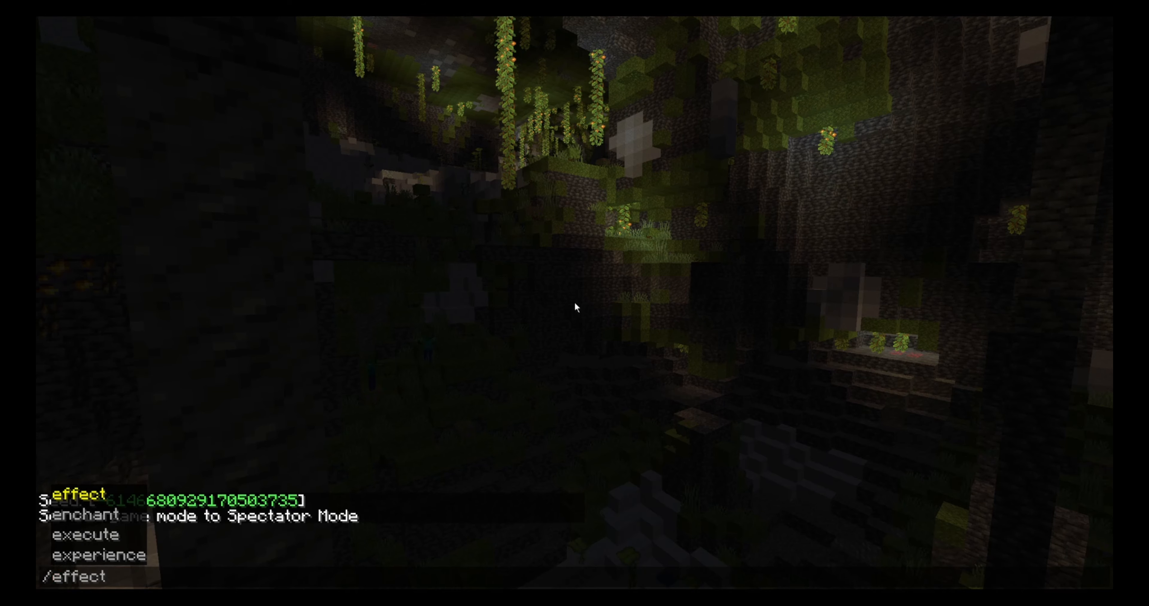
{"action": "type", "text": "give @a minecraft:ni"}
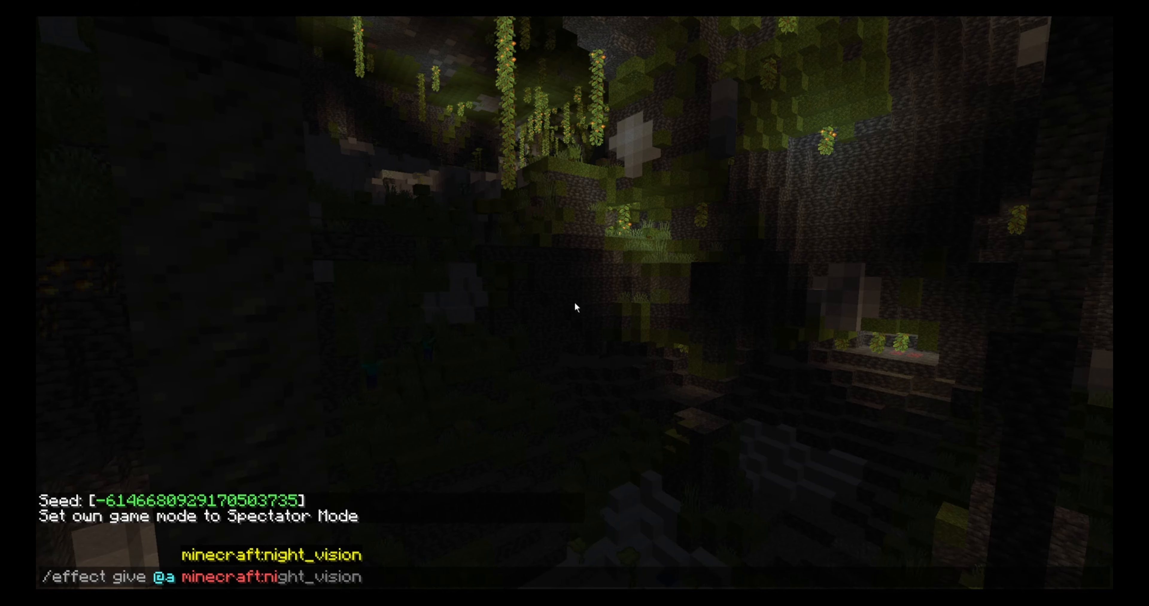
{"action": "key", "text": "Enter"}
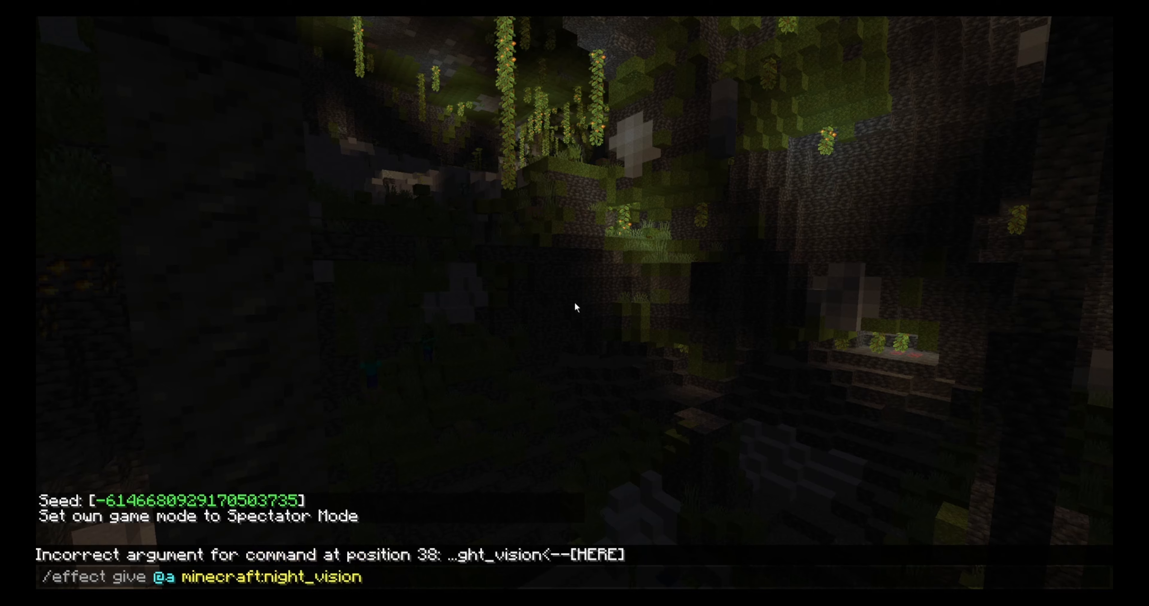
{"action": "type", "text": "163854"}
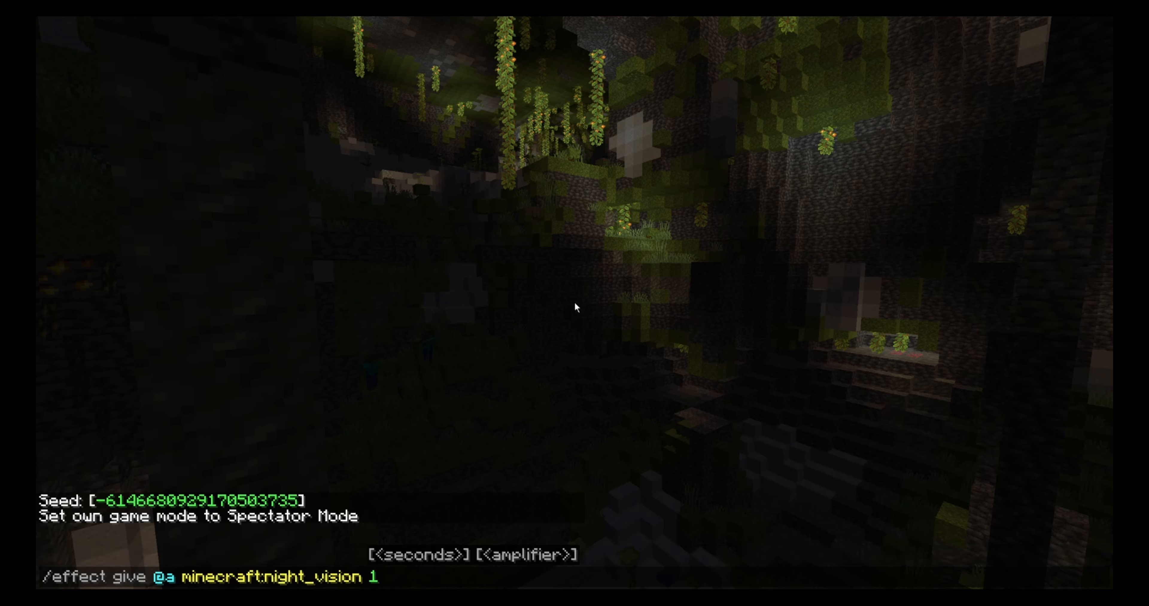
{"action": "type", "text": "0"}
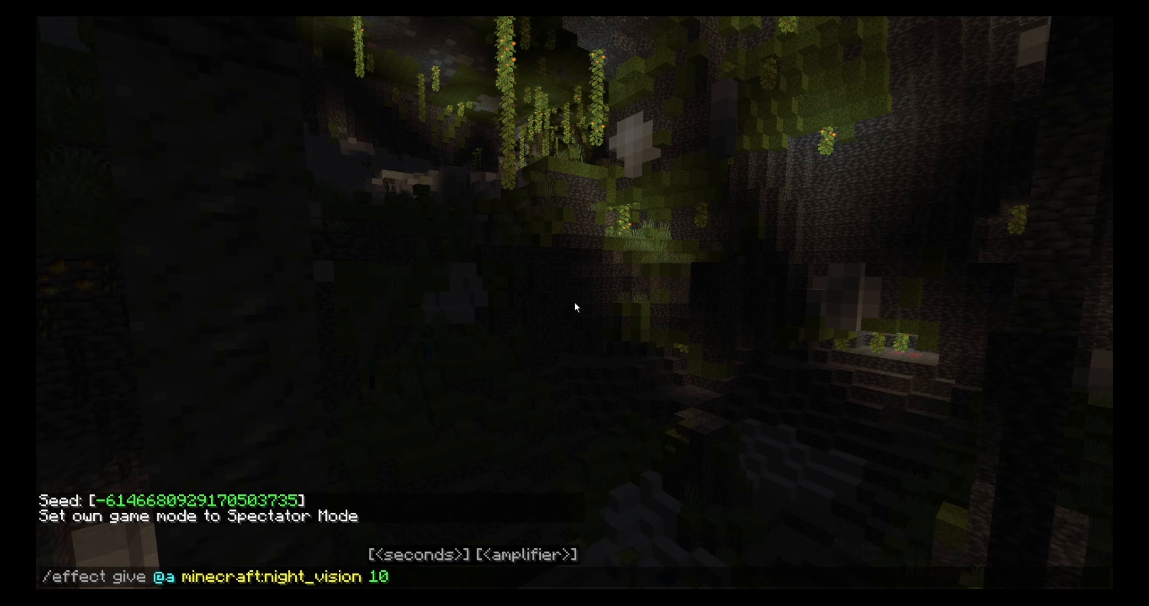
{"action": "type", "text": "000"}
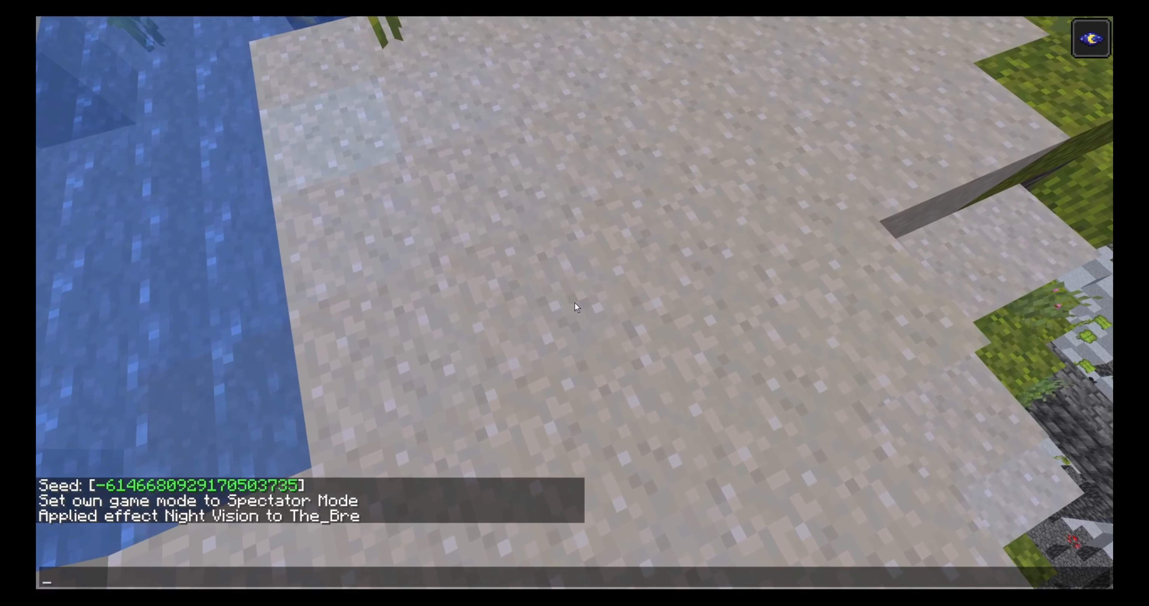
- Begin a /fill command in chat starting at coordinates -52 -25 48
{"action": "type", "text": "/fill -52 -25 48"}
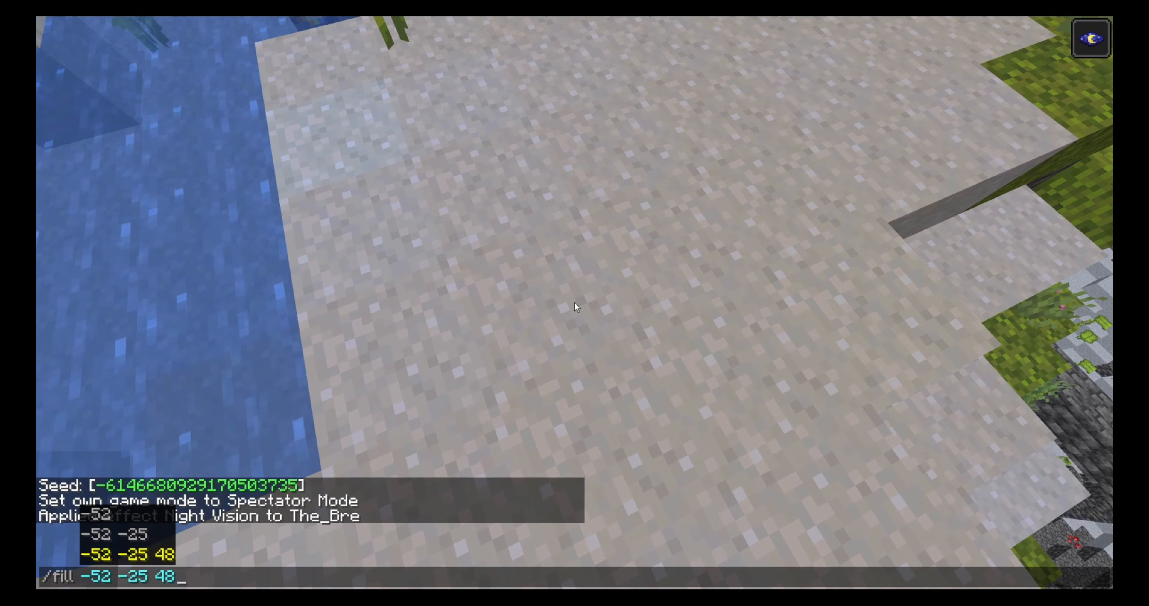
{"action": "mouse_move", "coordinate": [645, 231]}
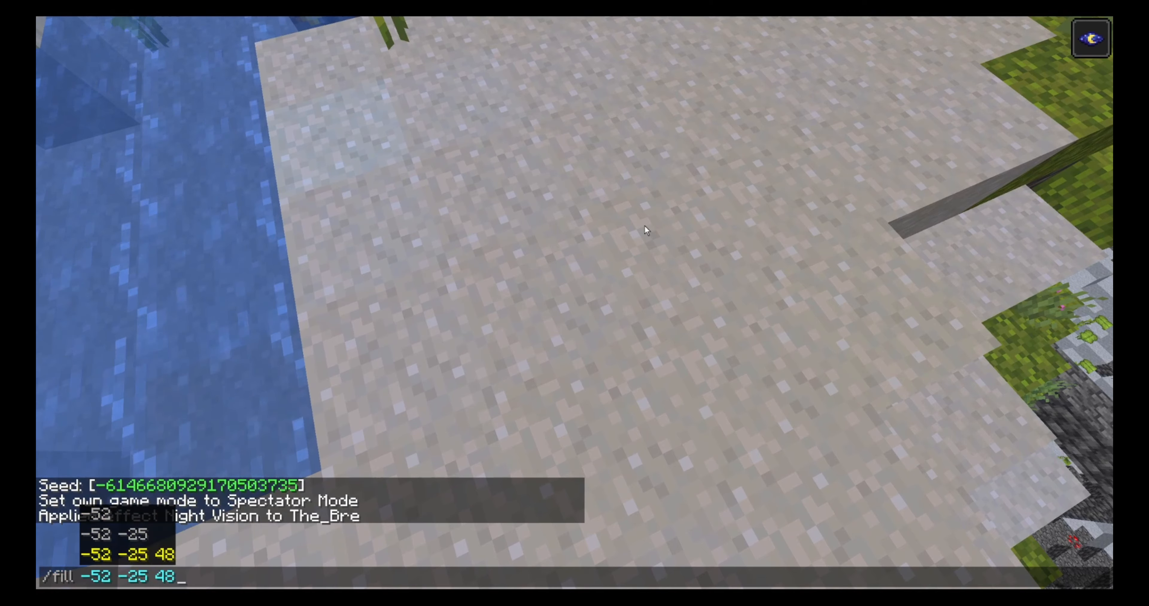